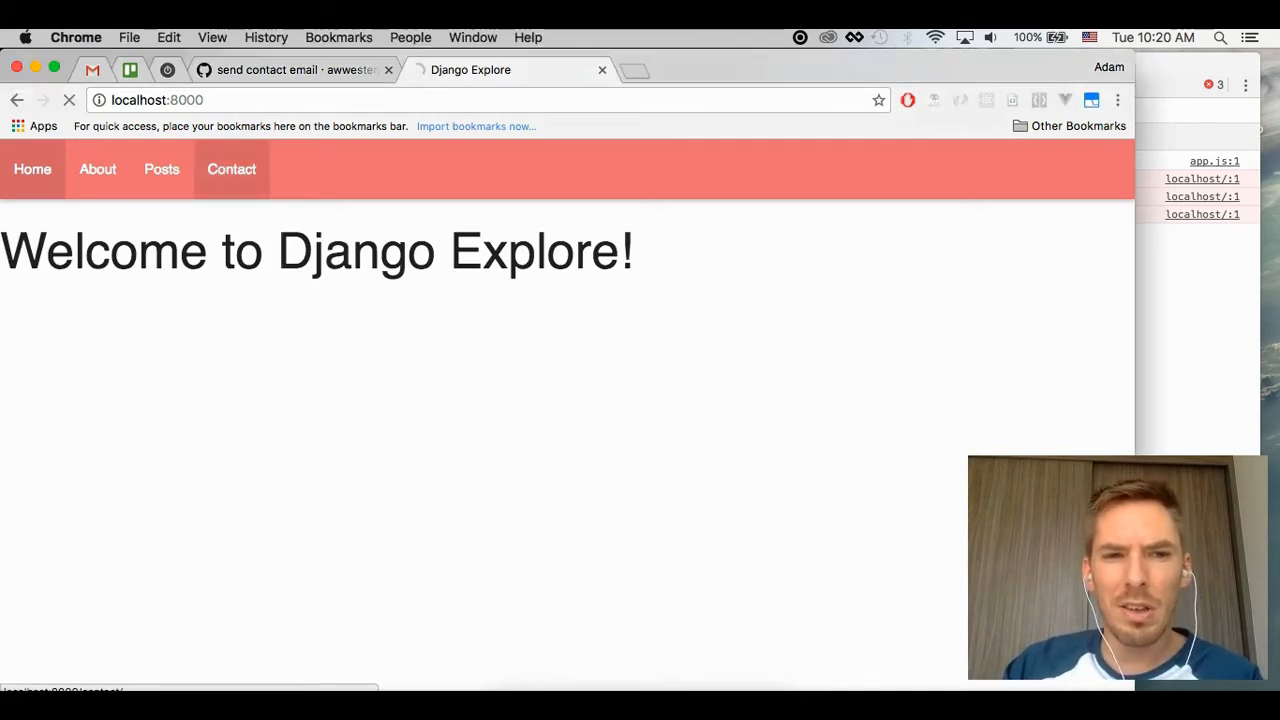
# - Navigate from the Django Explore home page to the Contact Me page at localhost:8000/contact/
pyautogui.click(231, 168)
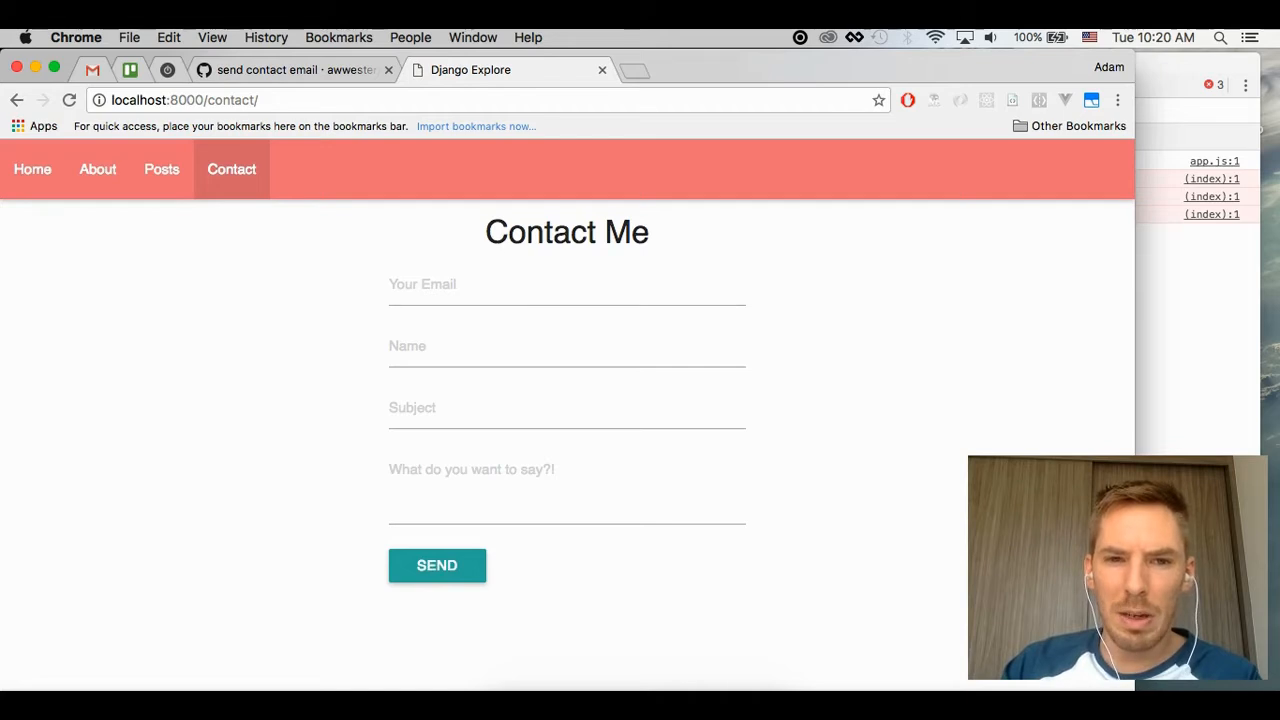
pyautogui.click(436, 565)
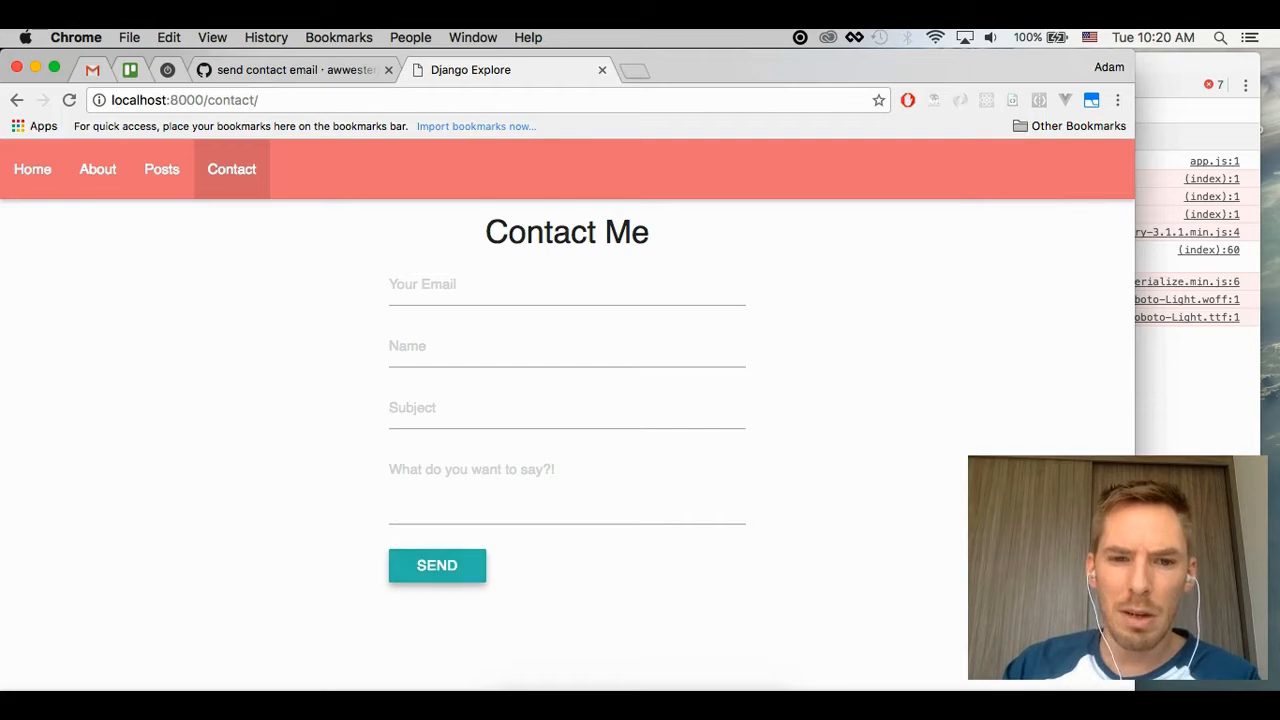
pyautogui.click(436, 565)
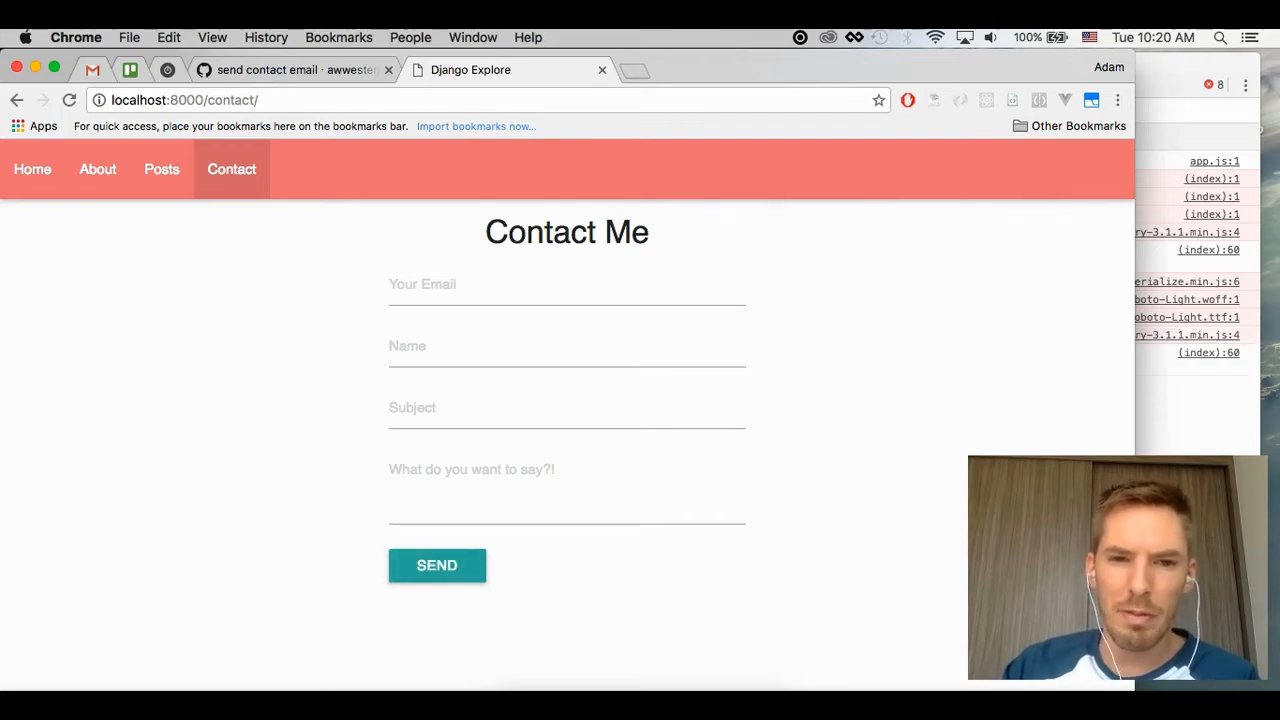
pyautogui.click(566, 290)
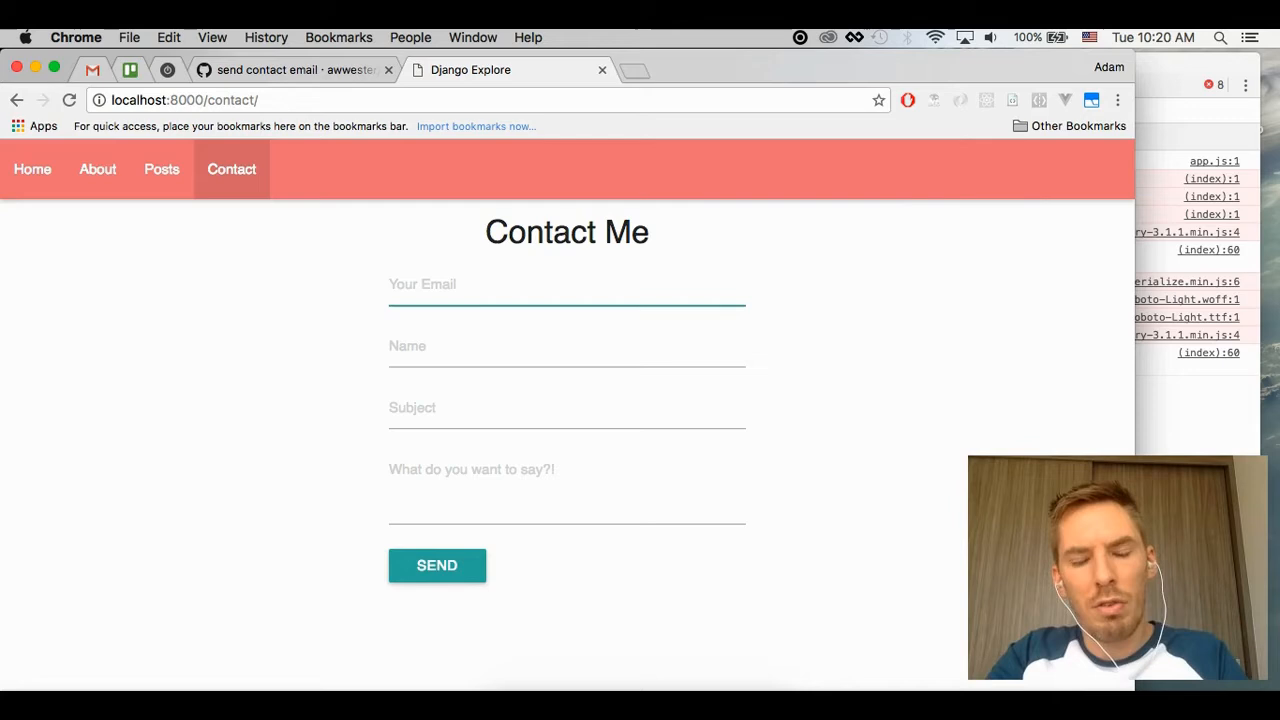
pyautogui.write('myemail')
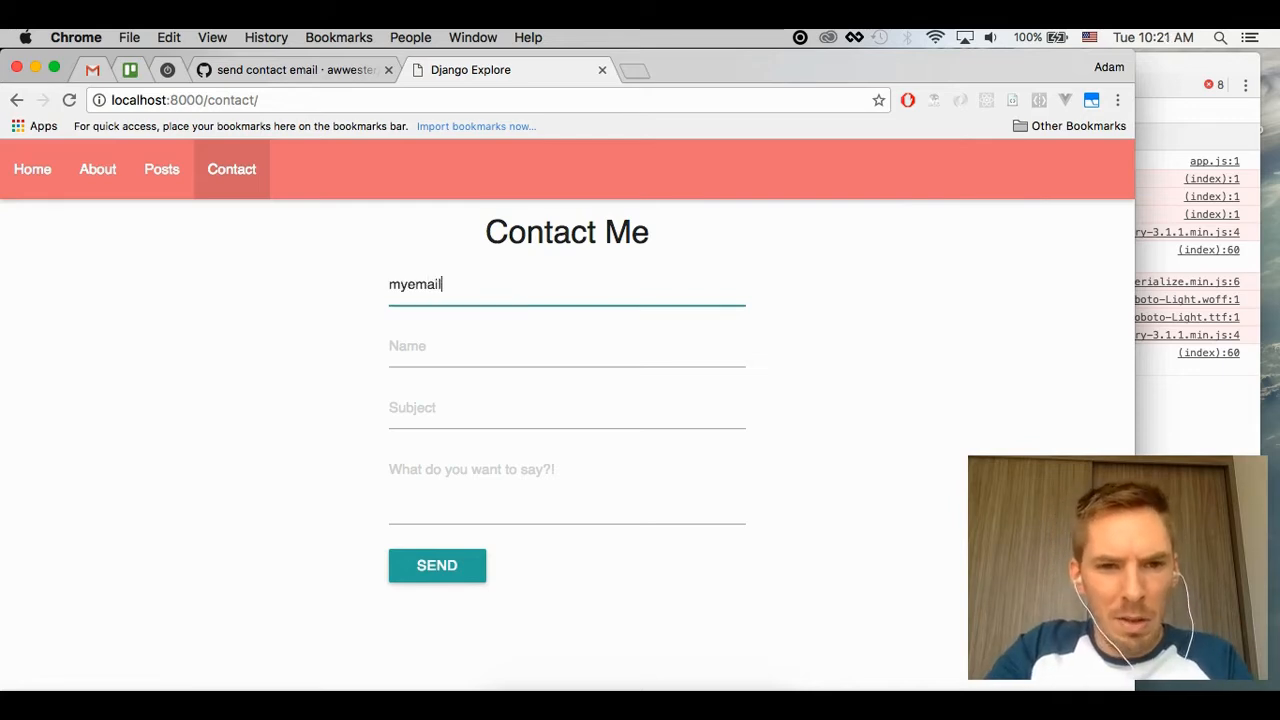
pyautogui.write('@mydomain.c')
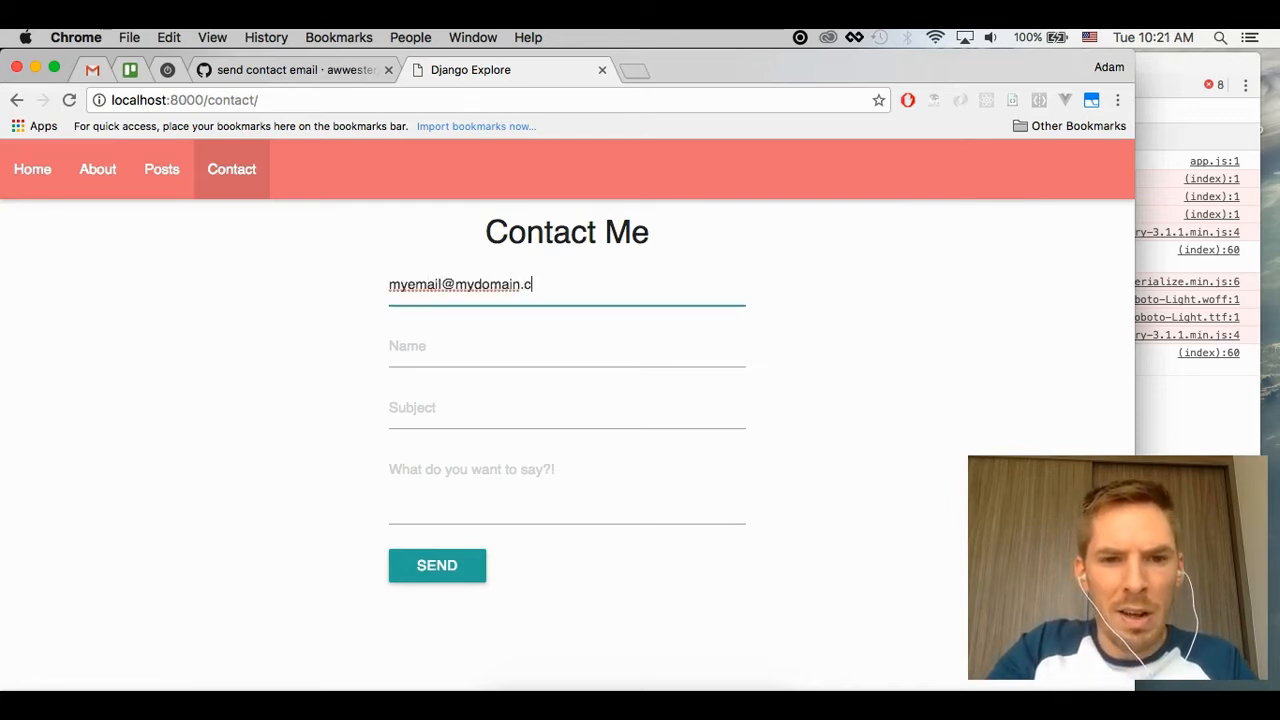
pyautogui.write('some name')
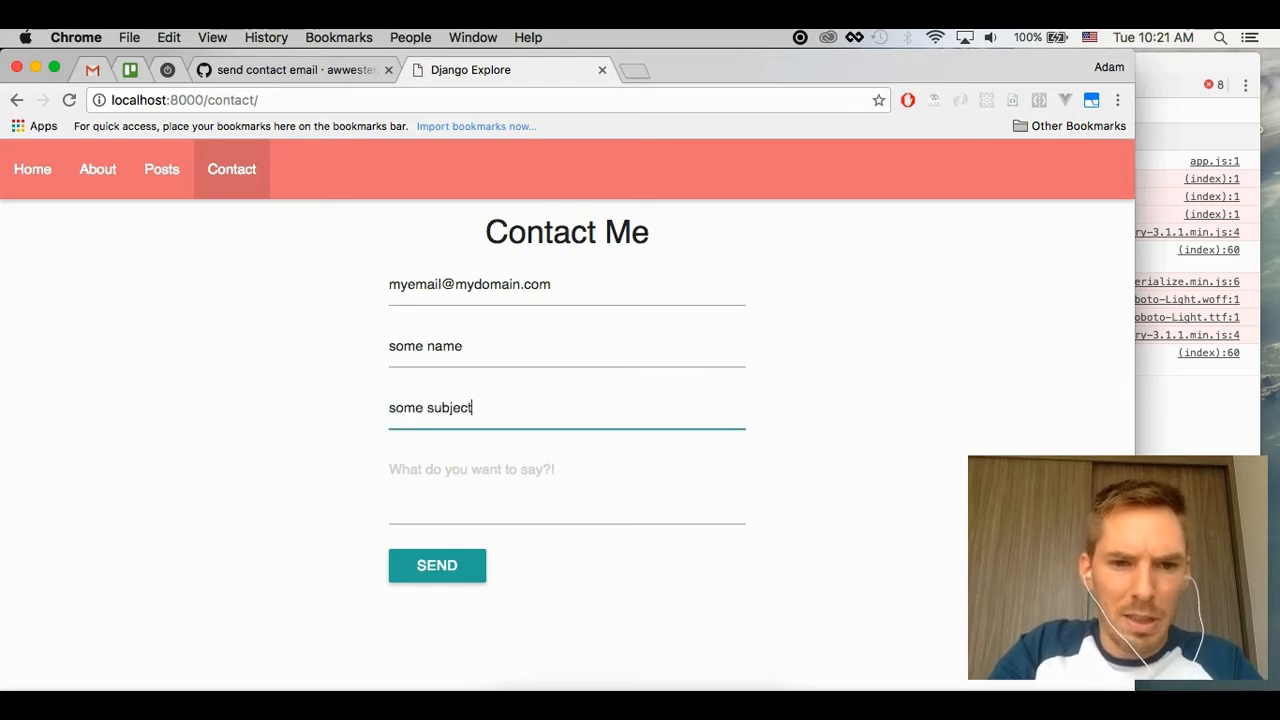
pyautogui.write('asdfasdfasdfadsfasfd')
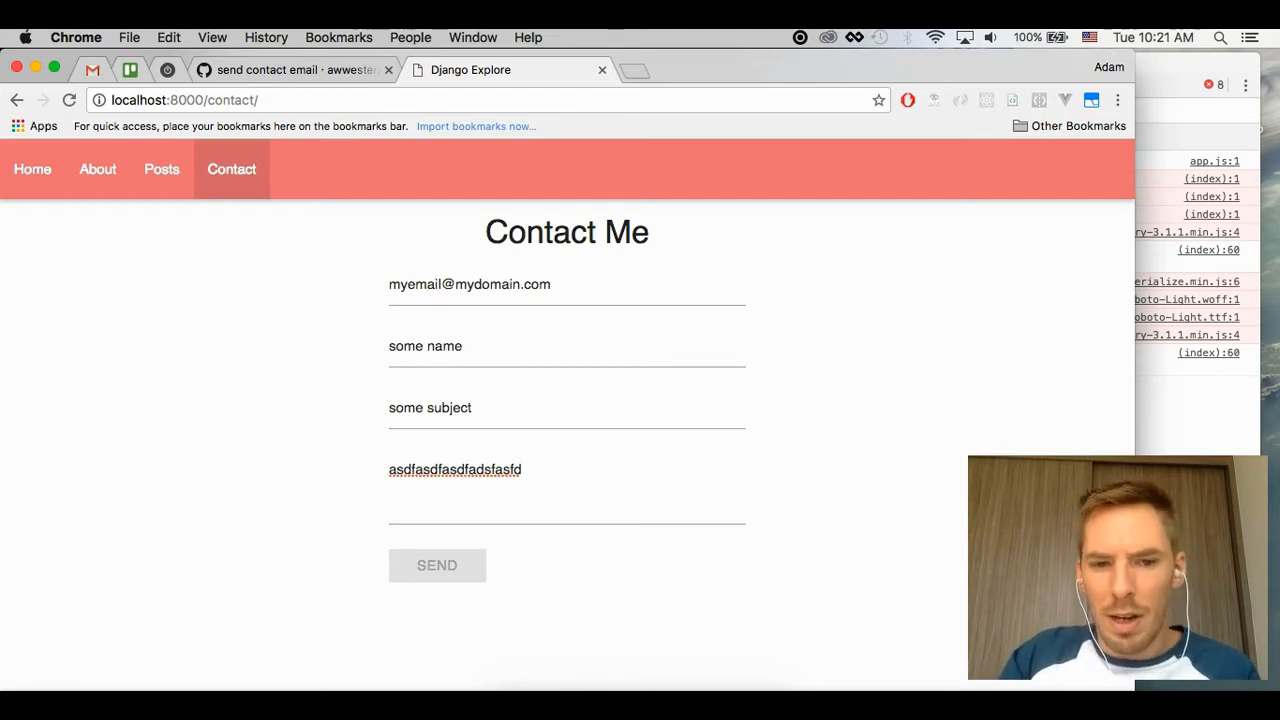
pyautogui.click(437, 565)
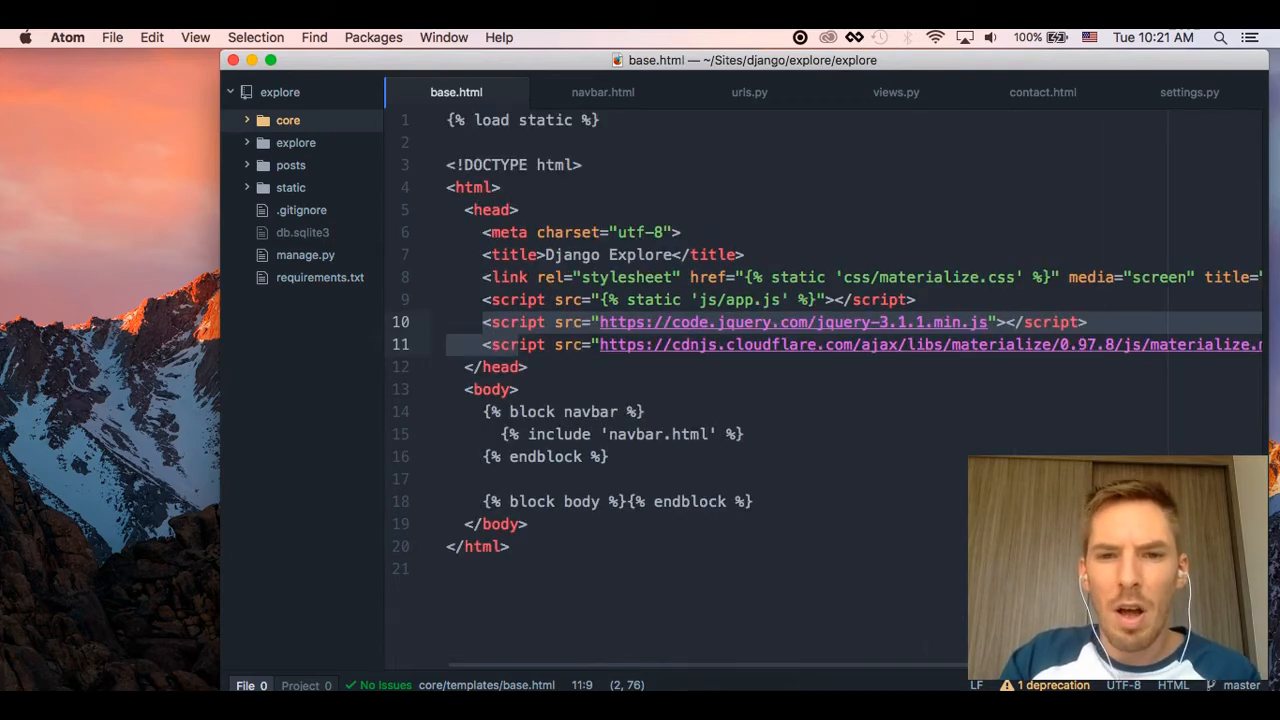
pyautogui.moveTo(602, 92)
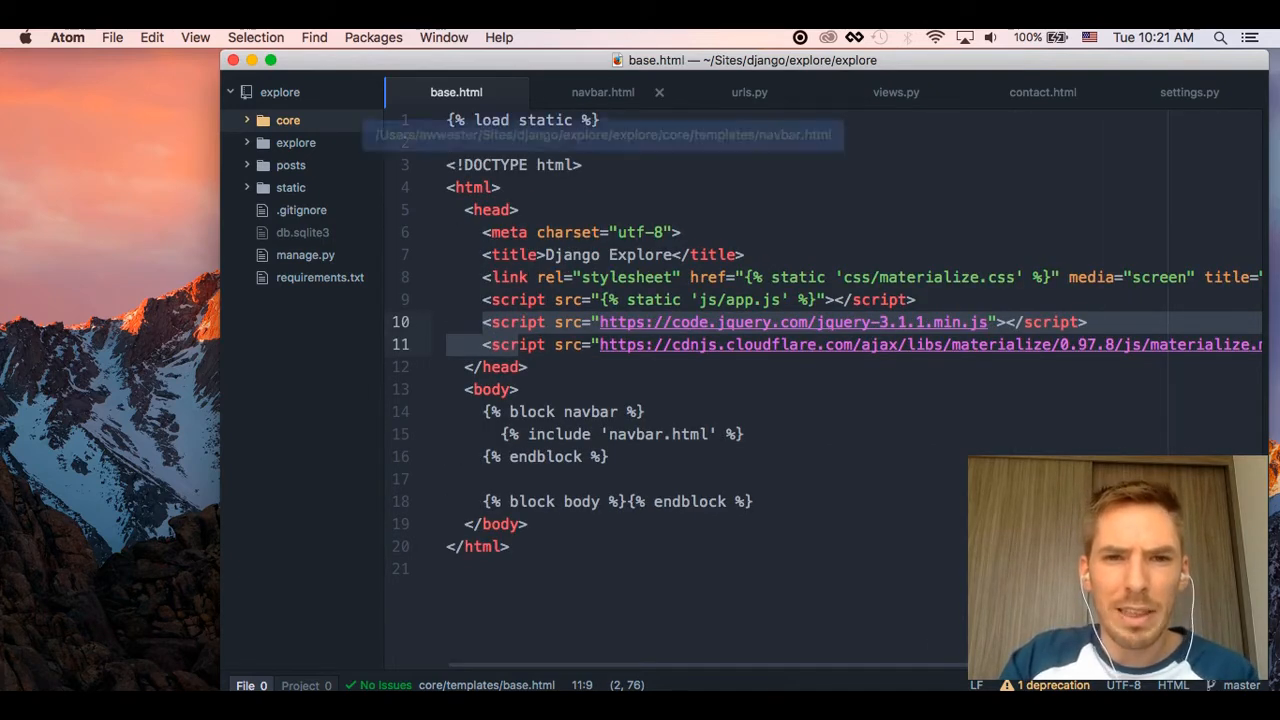
# - Close the navbar.html template tab
pyautogui.click(602, 92)
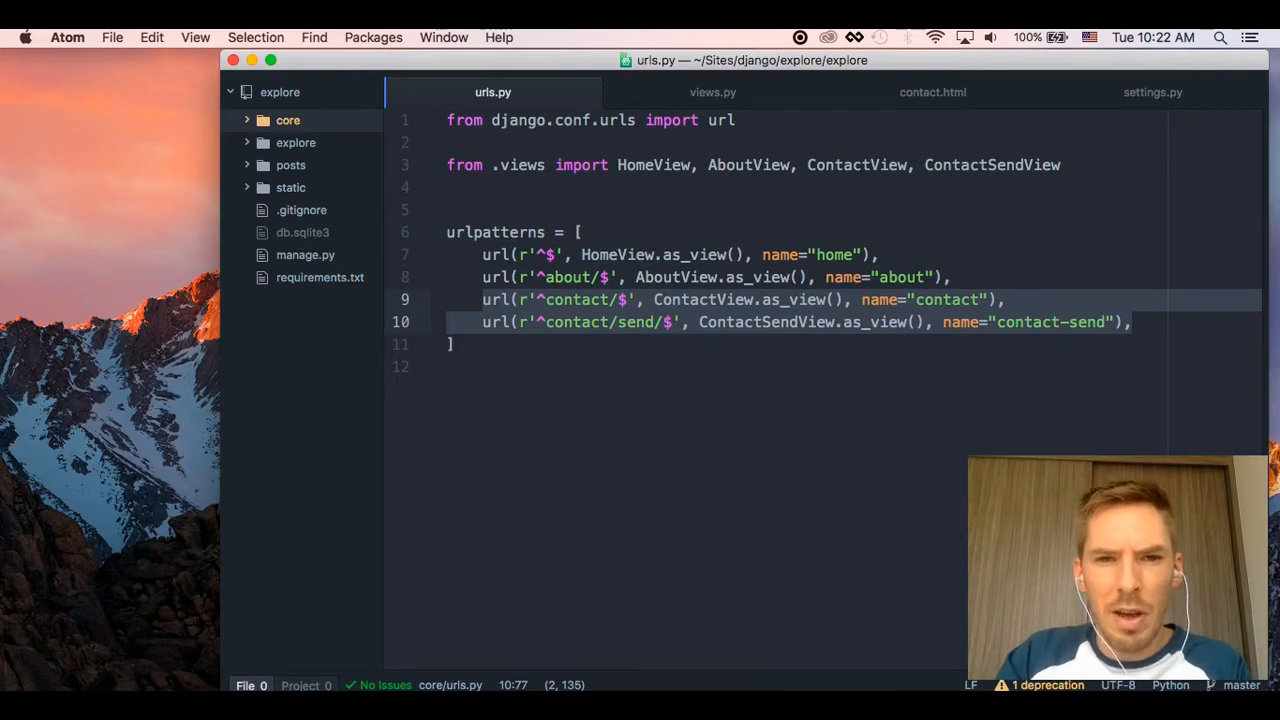
# - Close the urls.py tab to reveal views.py
pyautogui.click(712, 92)
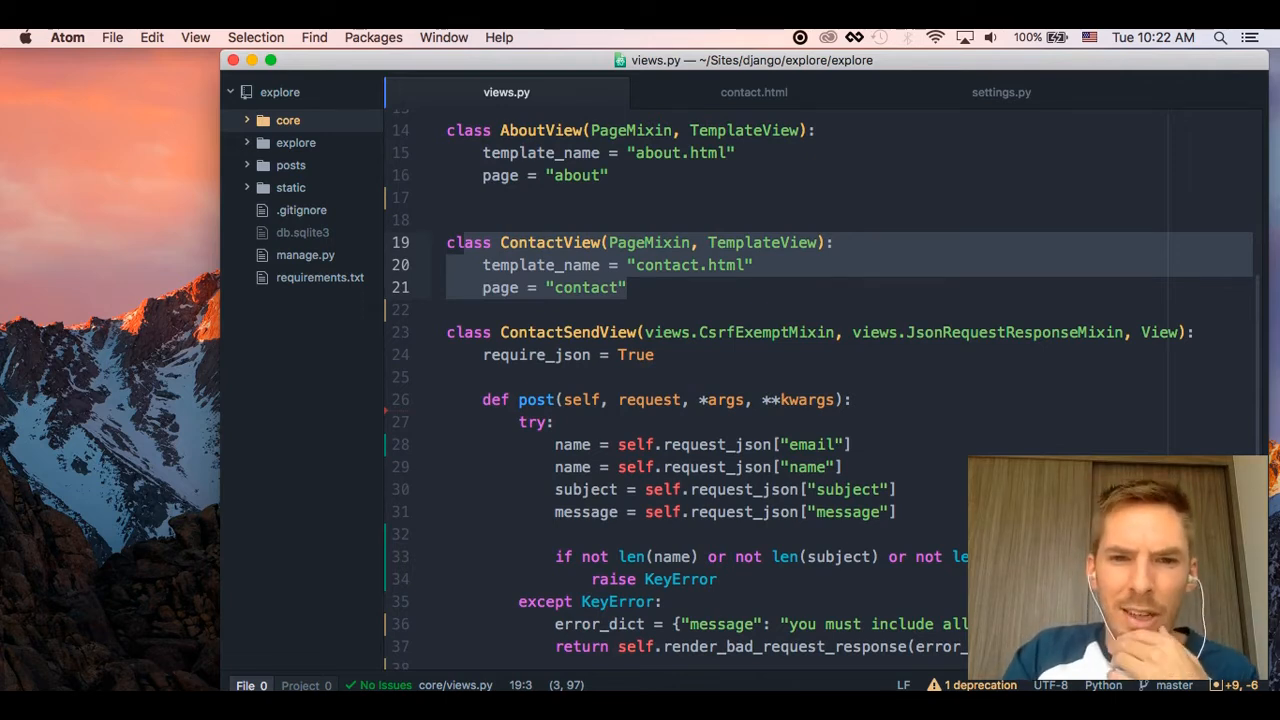
pyautogui.scroll(-3)
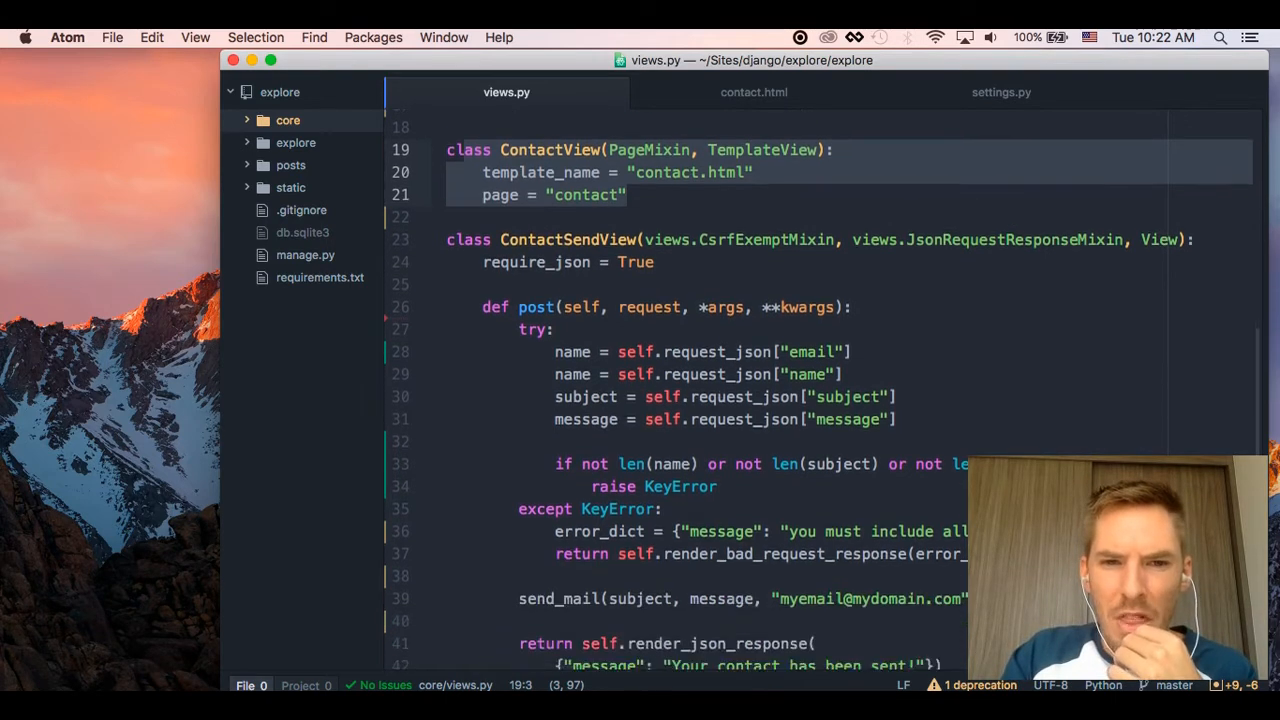
pyautogui.scroll(3)
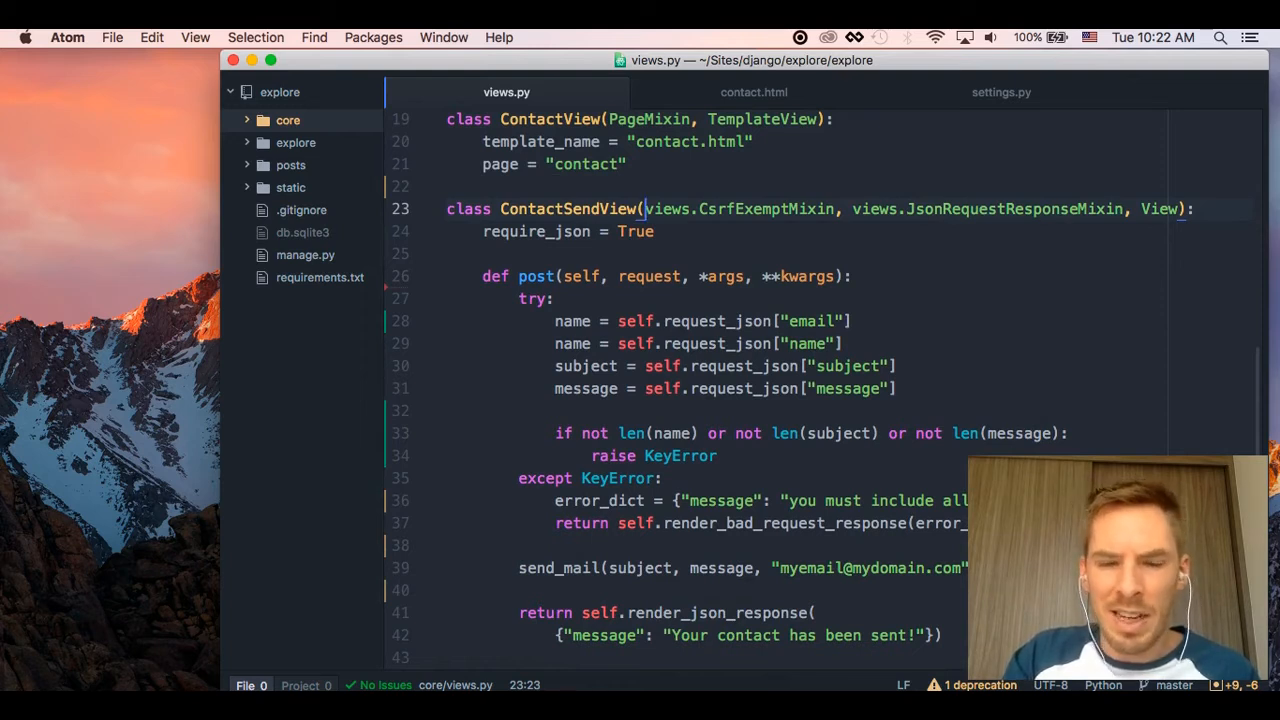
pyautogui.scroll(3)
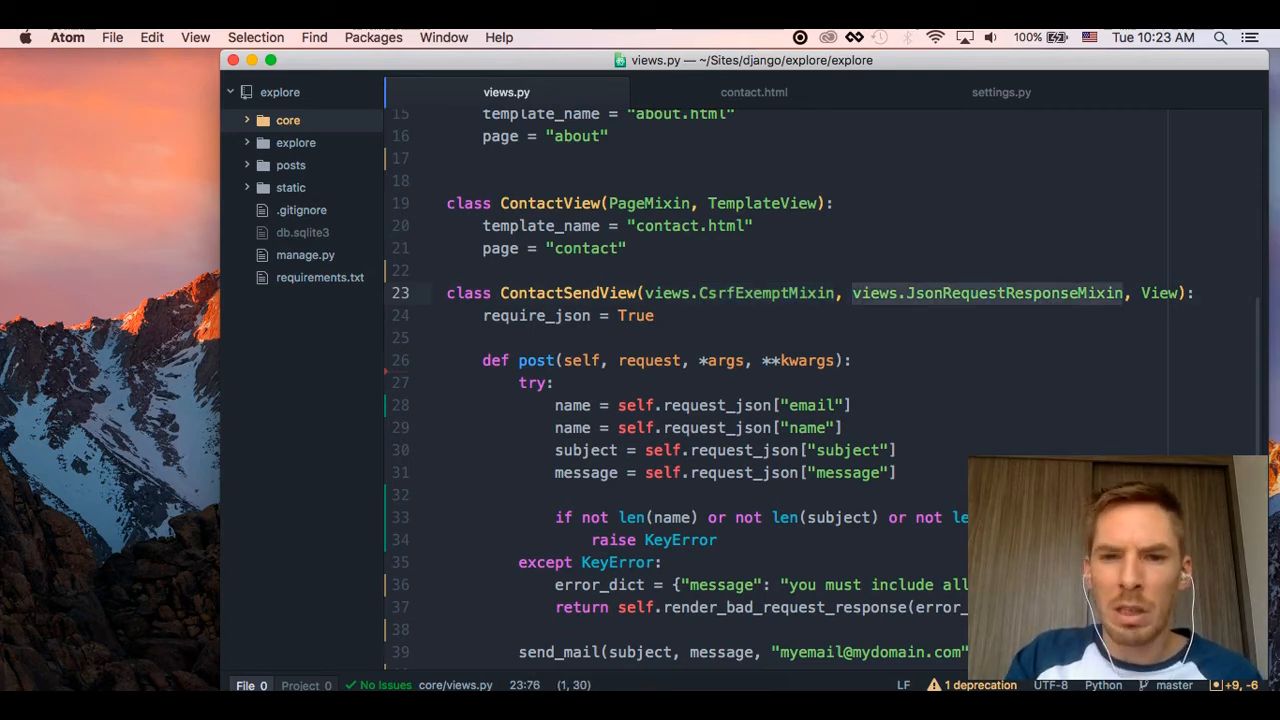
pyautogui.scroll(3)
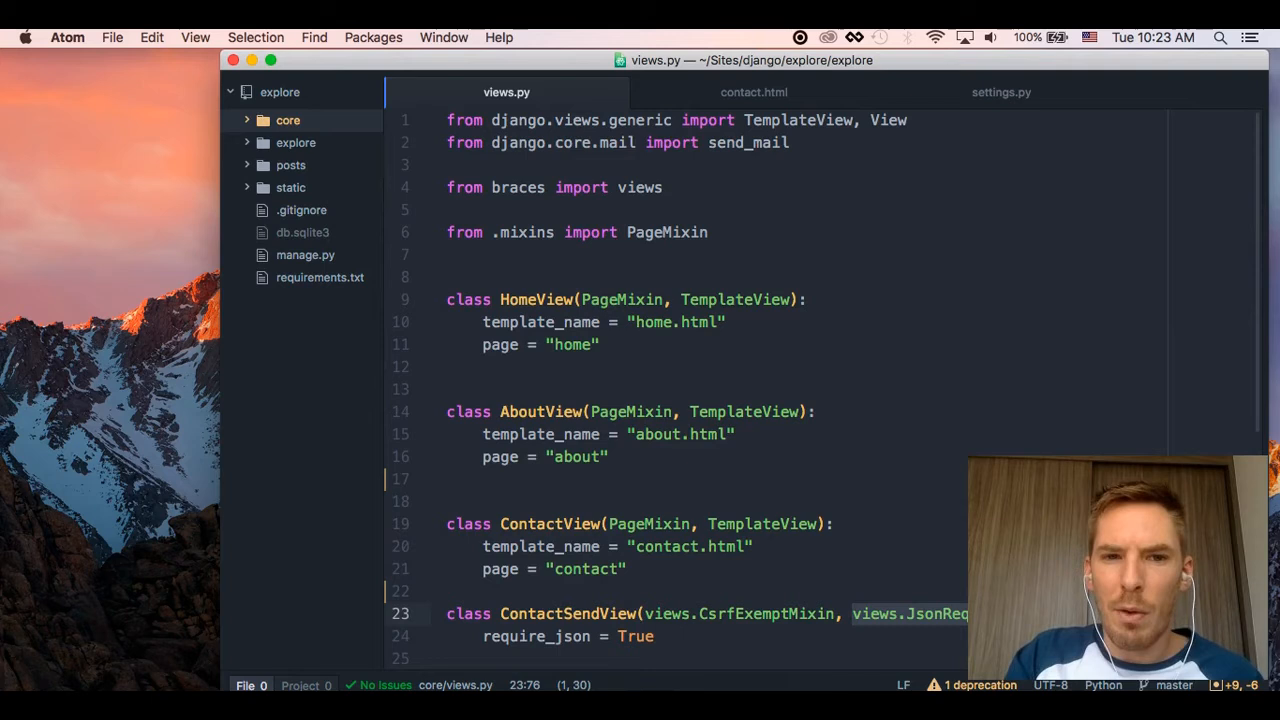
pyautogui.scroll(-3)
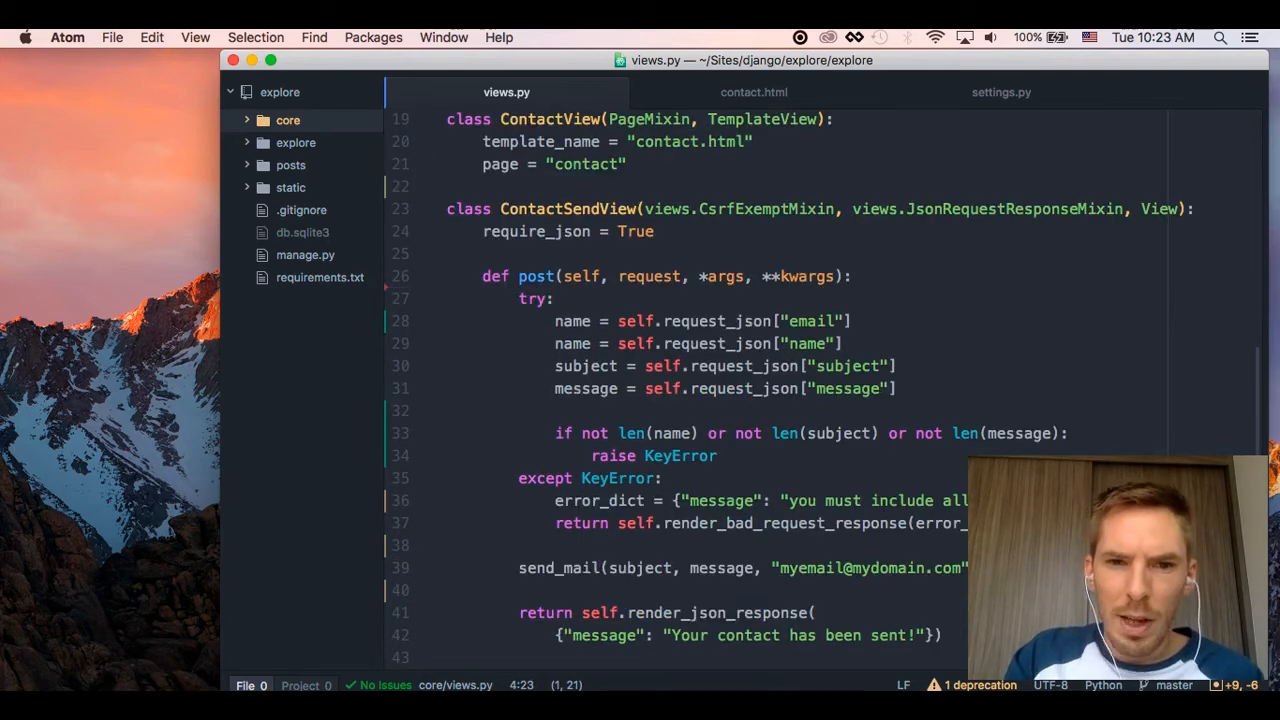
pyautogui.click(490, 276)
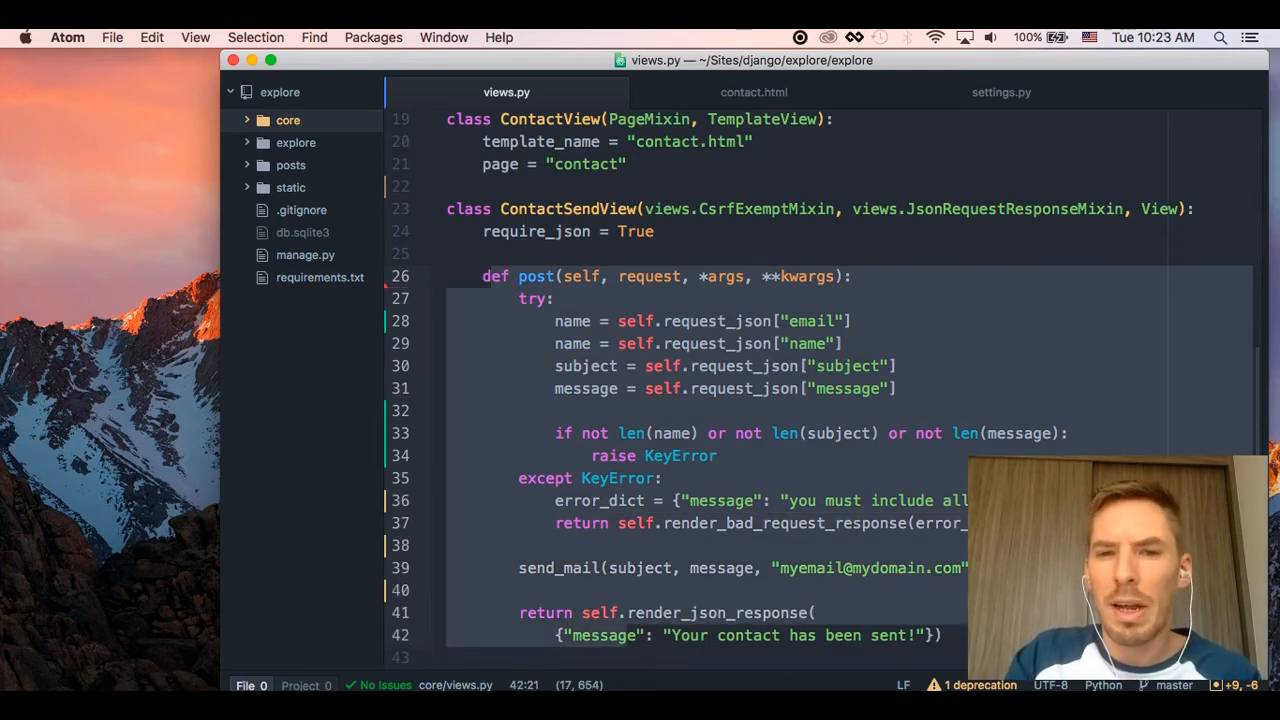
pyautogui.click(679, 343)
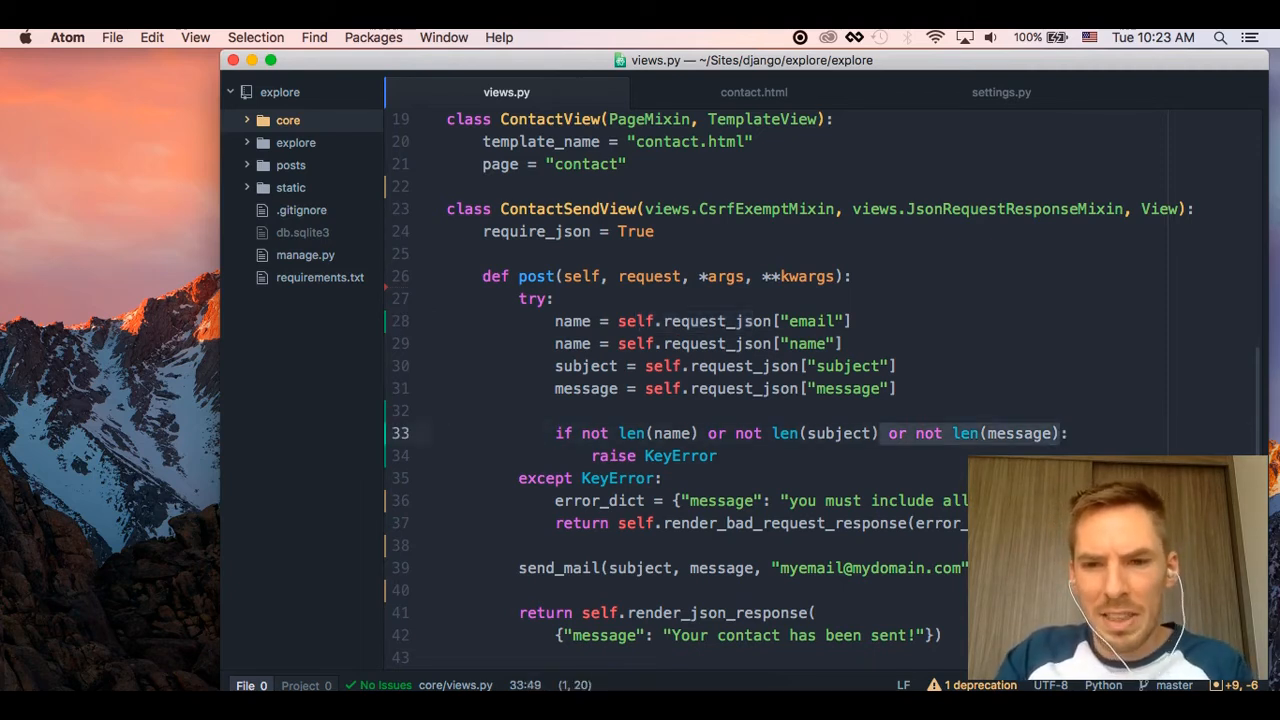
# - Append 'or not len(message):' to the ContactSendView validation condition
pyautogui.write('or not len(message):')
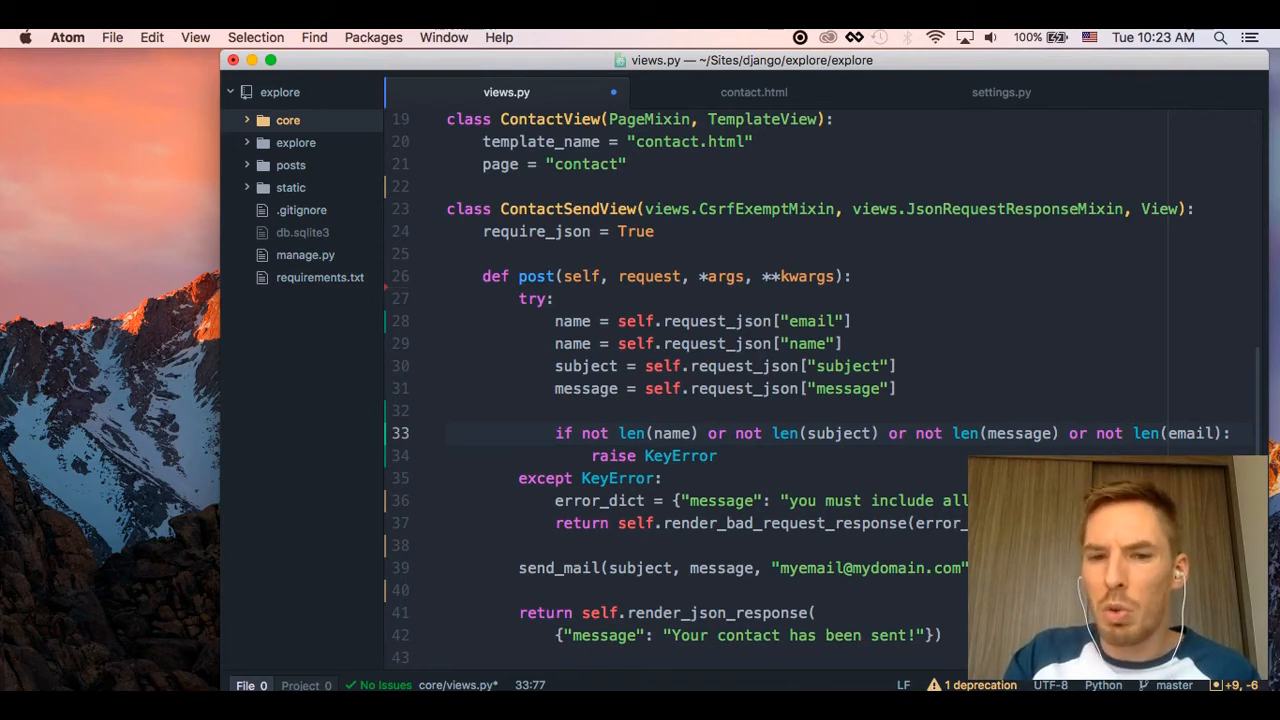
pyautogui.scroll(3)
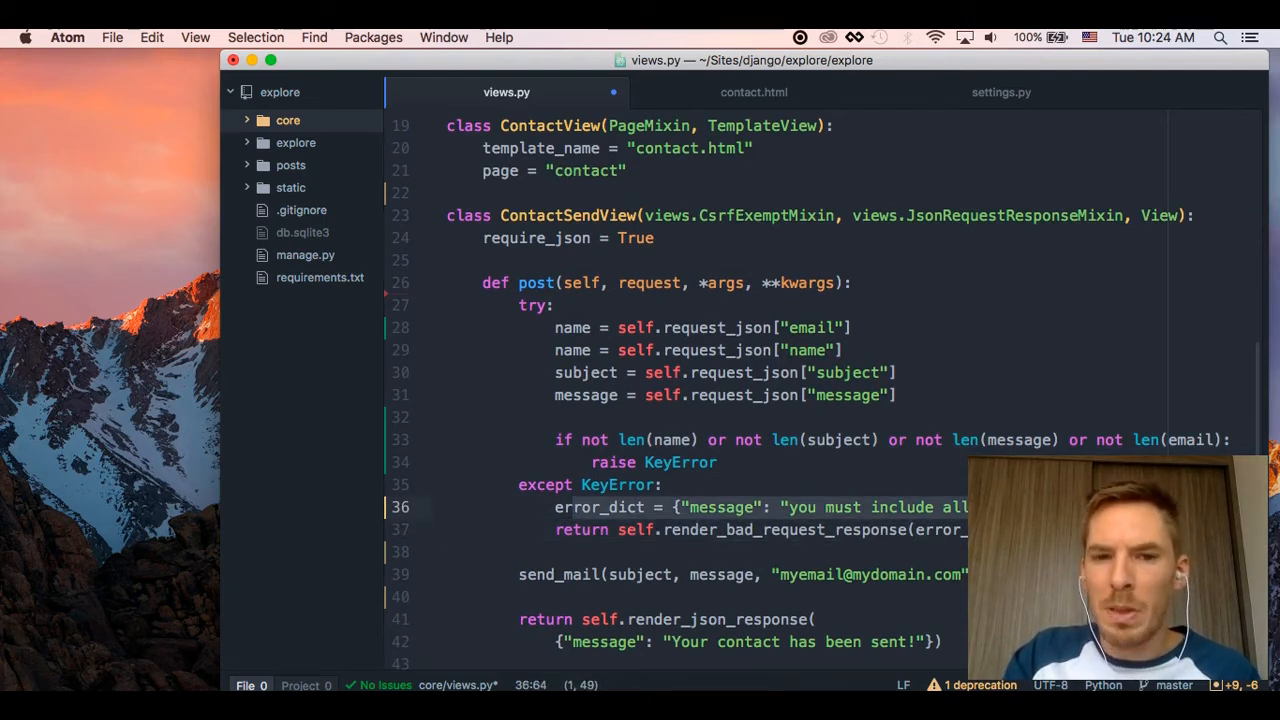
pyautogui.scroll(3)
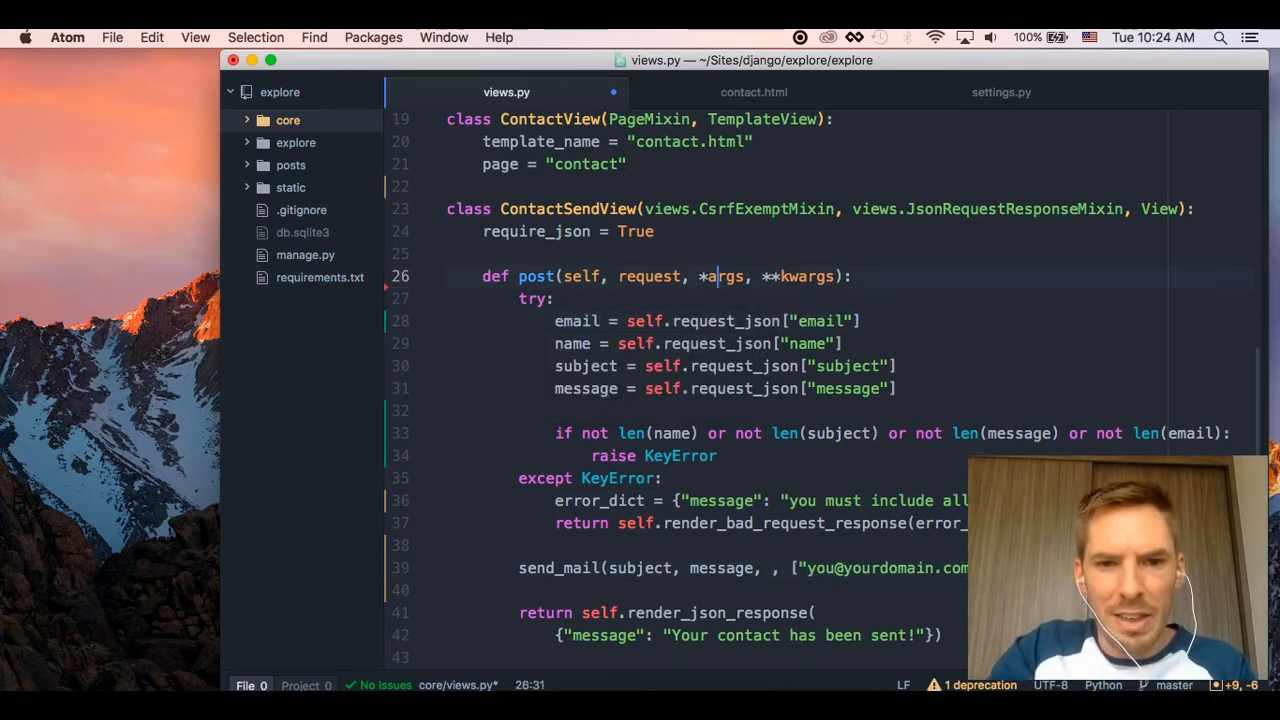
pyautogui.click(731, 567)
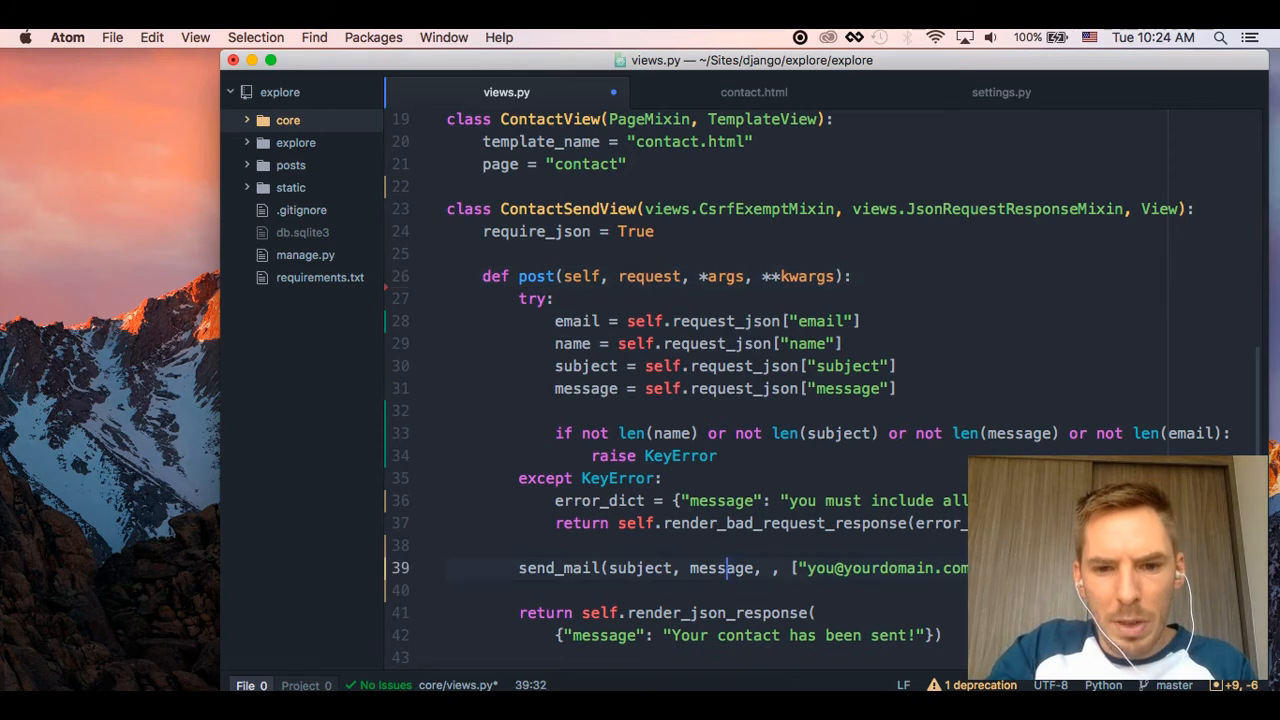
pyautogui.write('email')
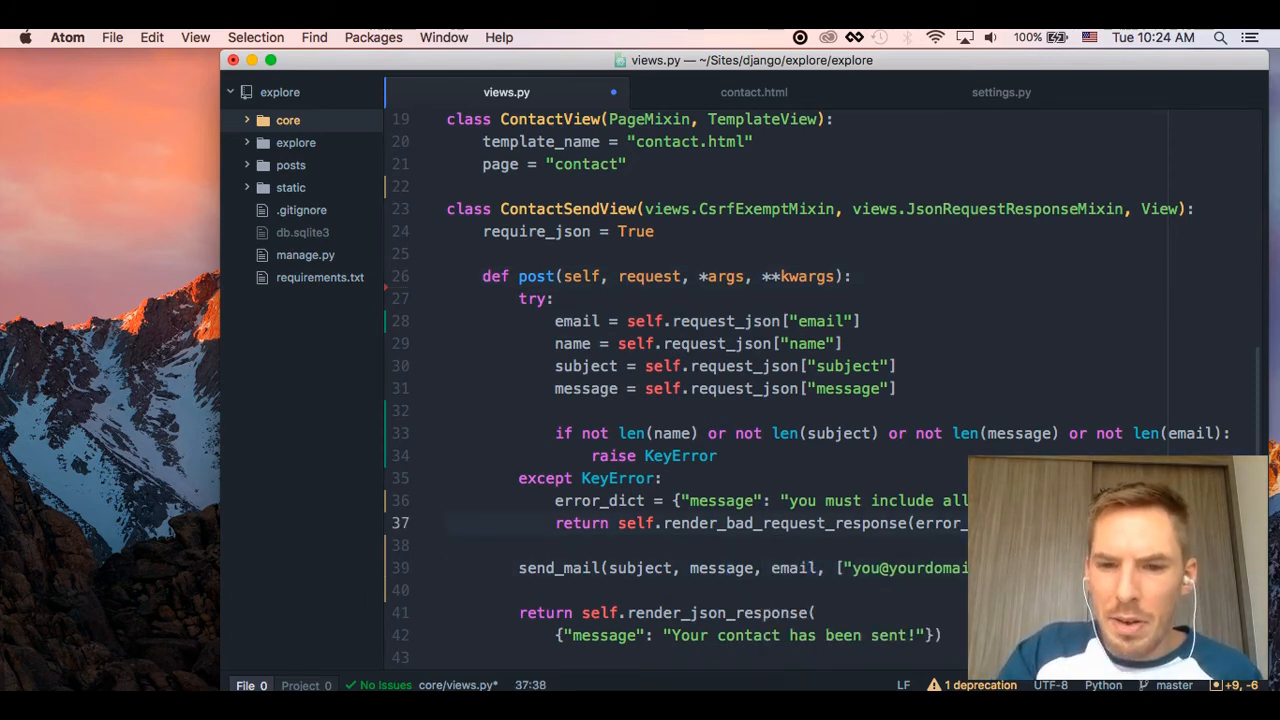
pyautogui.click(843, 568)
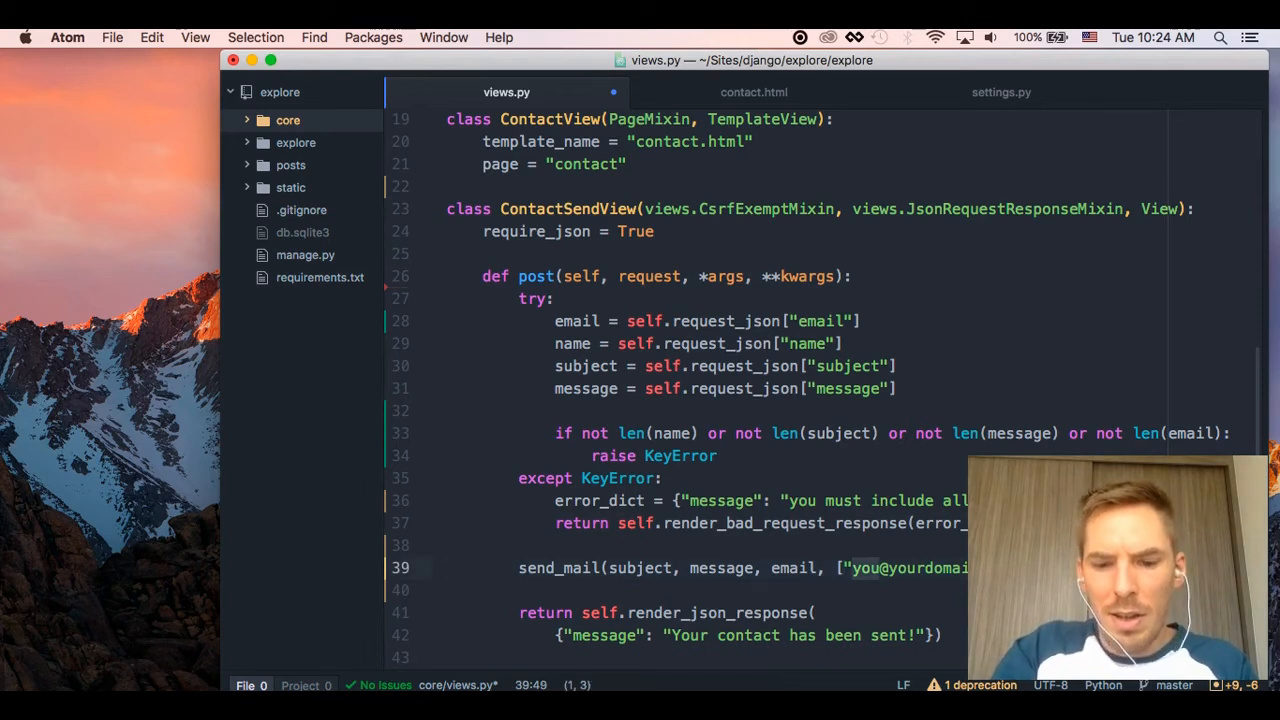
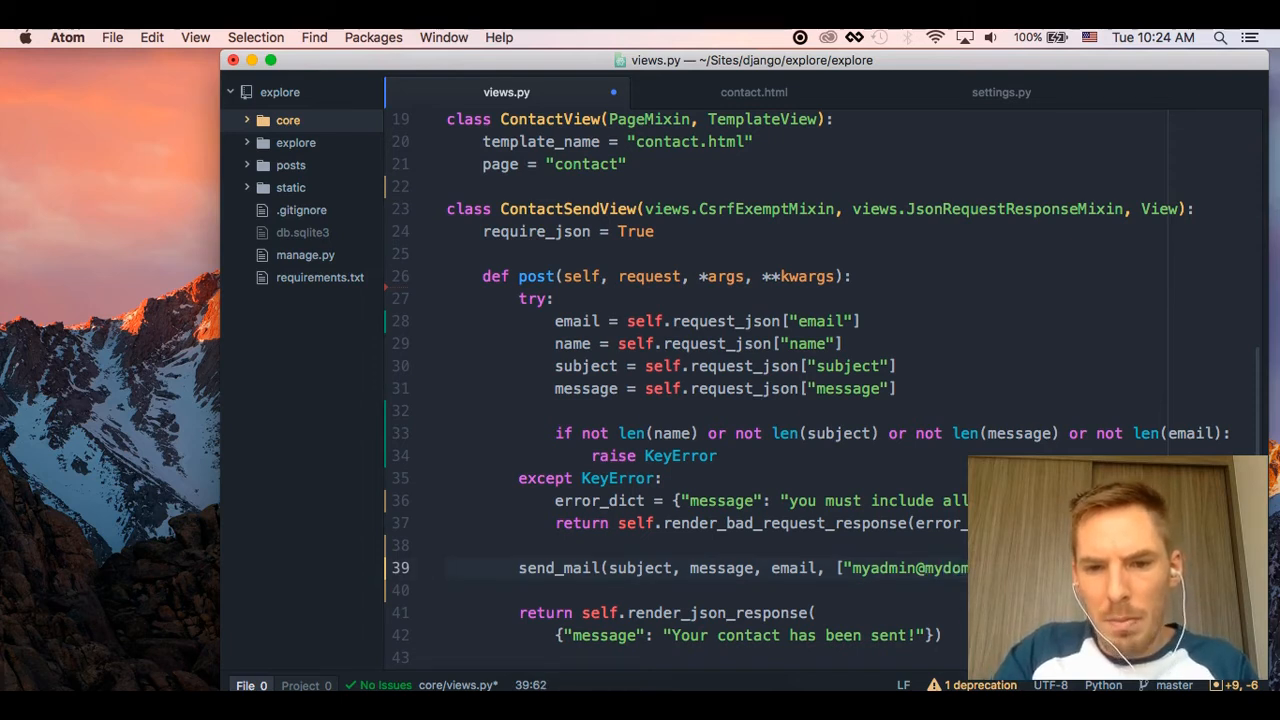
pyautogui.click(843, 568)
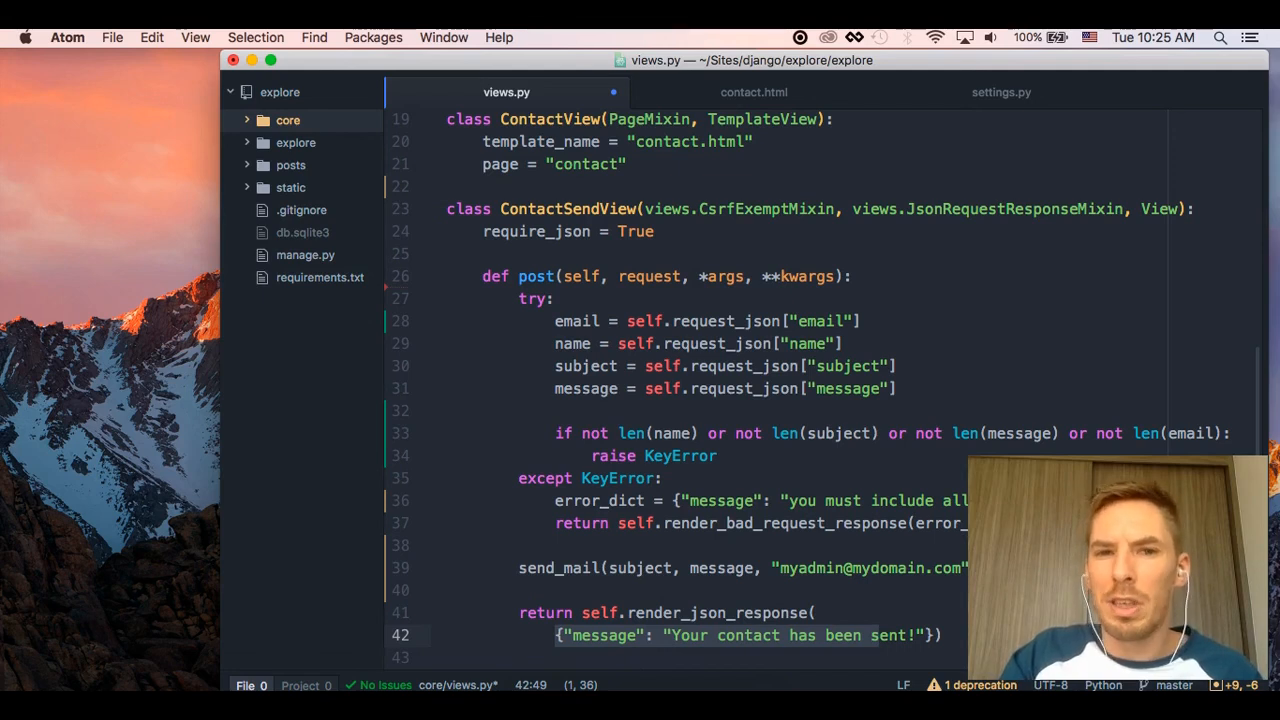
pyautogui.scroll(3)
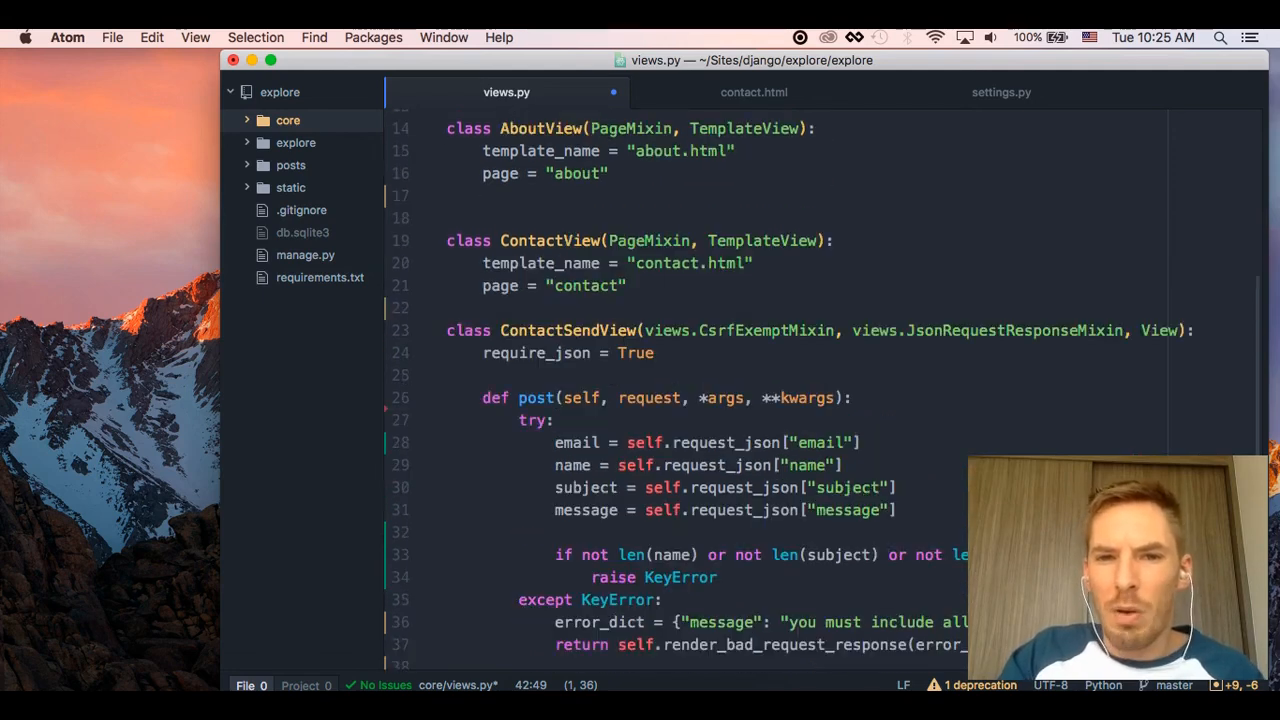
pyautogui.scroll(-3)
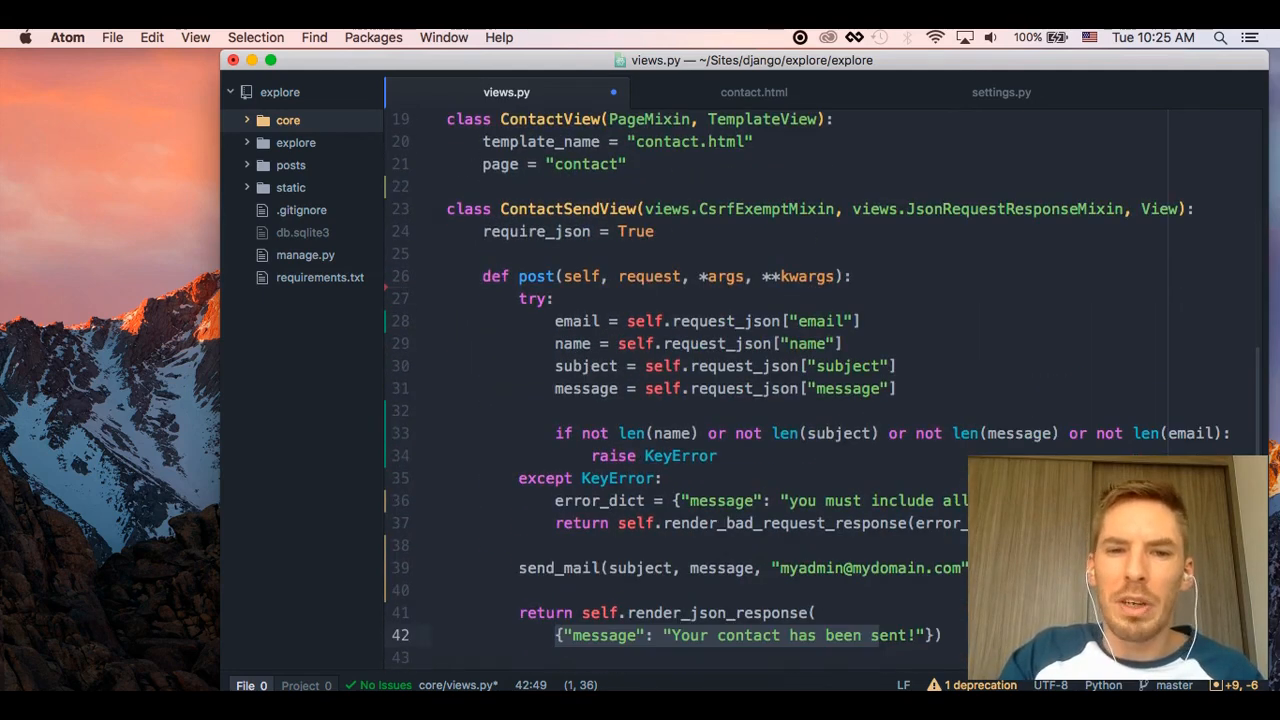